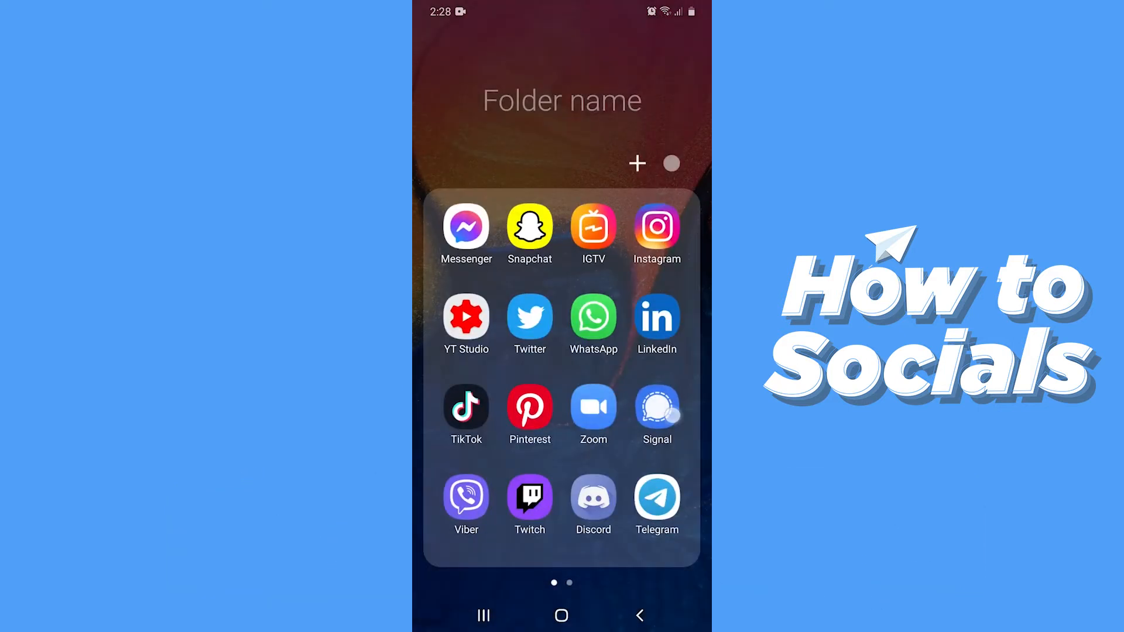
Launch Signal from the apps folder on the home screen
left_click(656, 408)
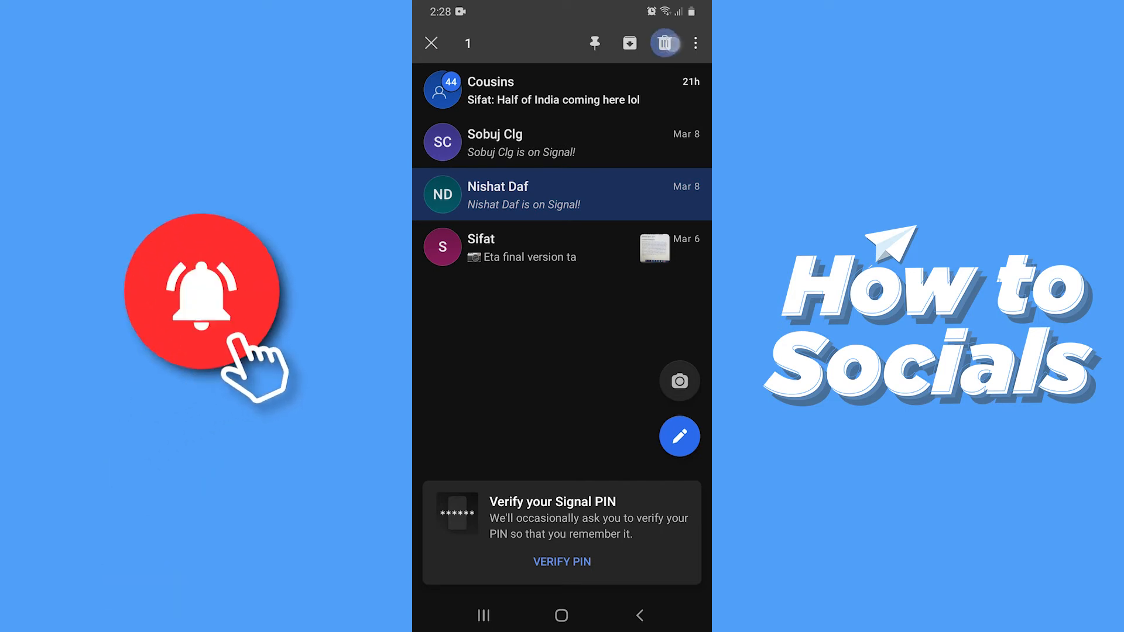
left_click(664, 42)
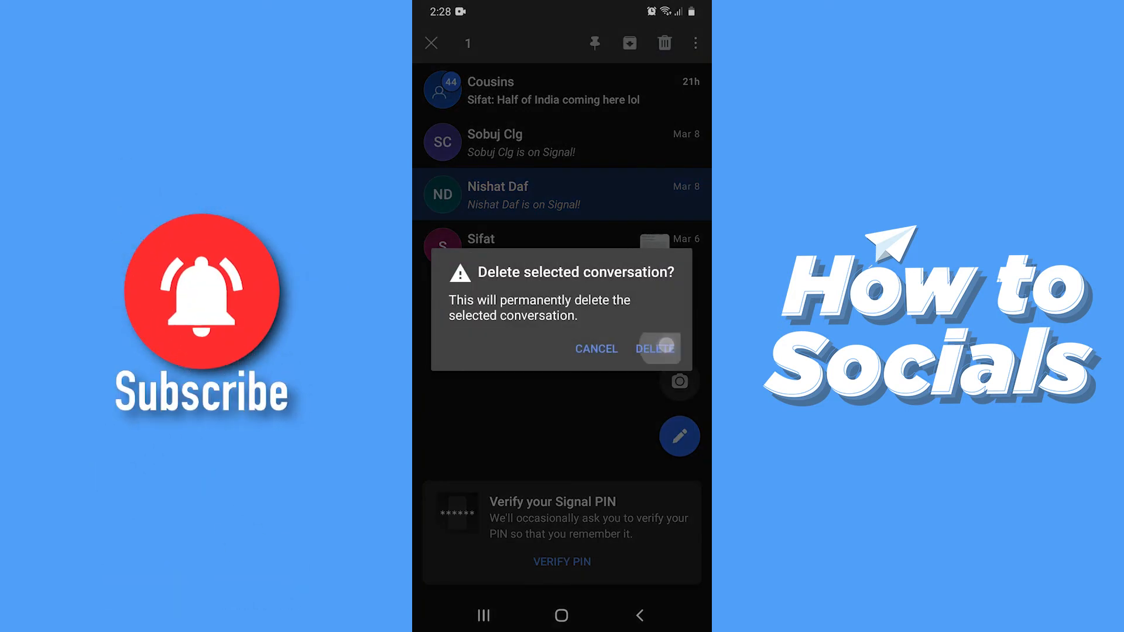
left_click(653, 349)
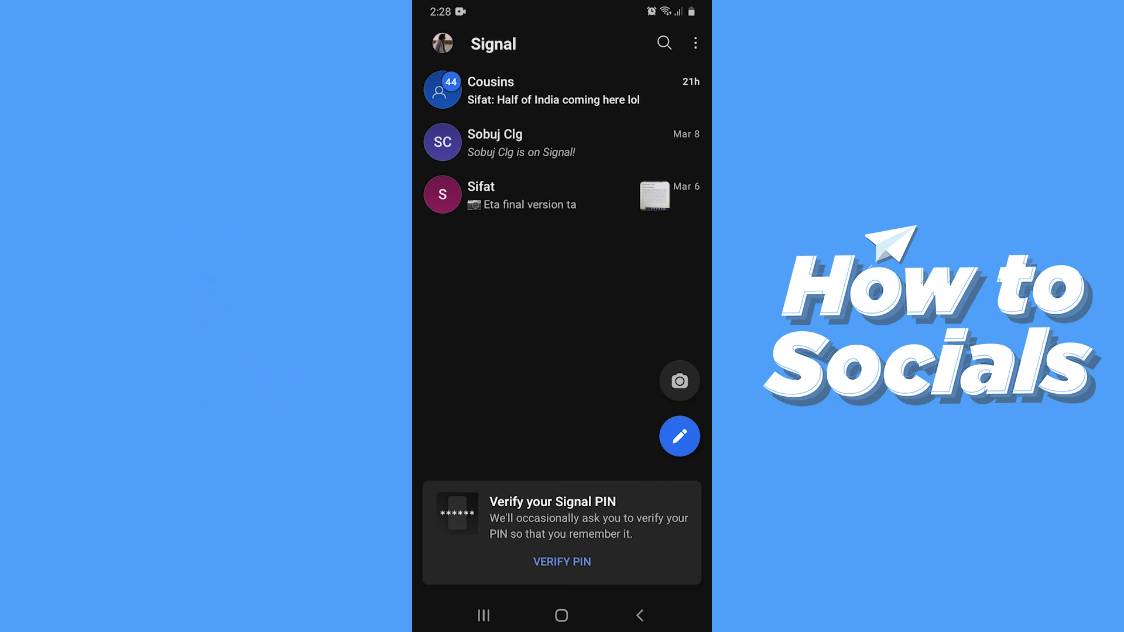